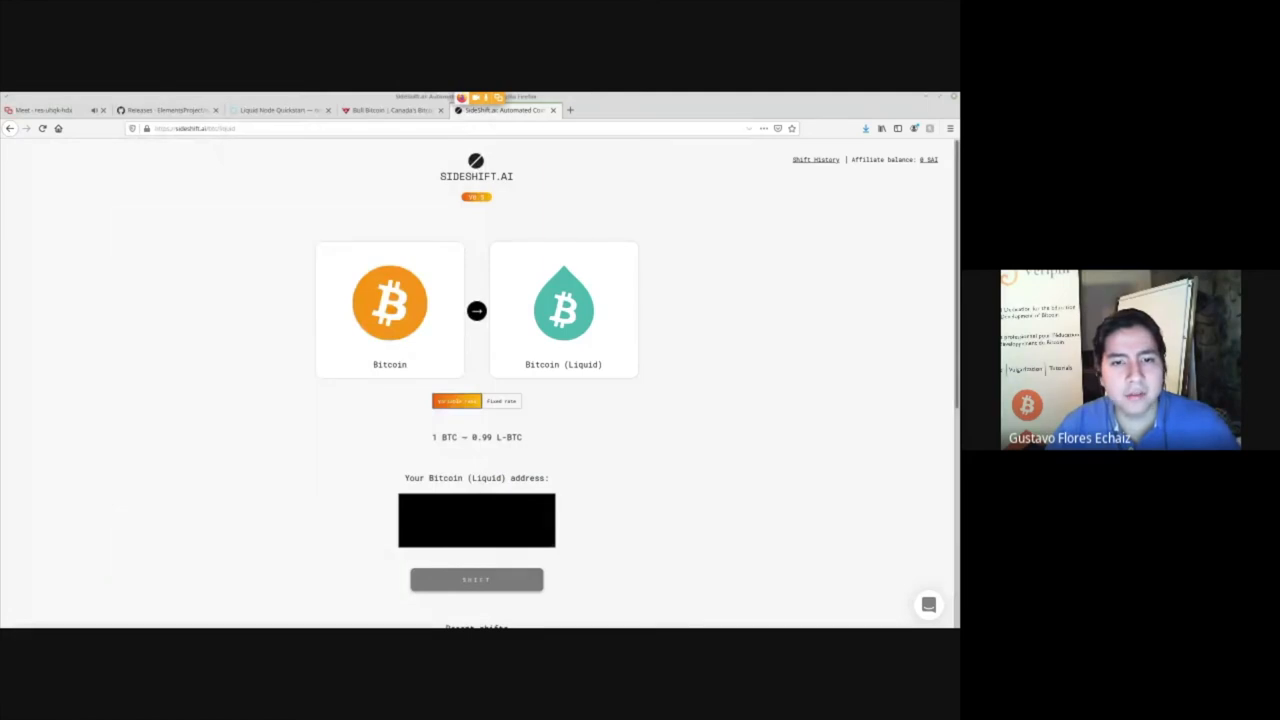
- Switch from the SideShift.ai swap page to the Bull Bitcoin site
click(390, 110)
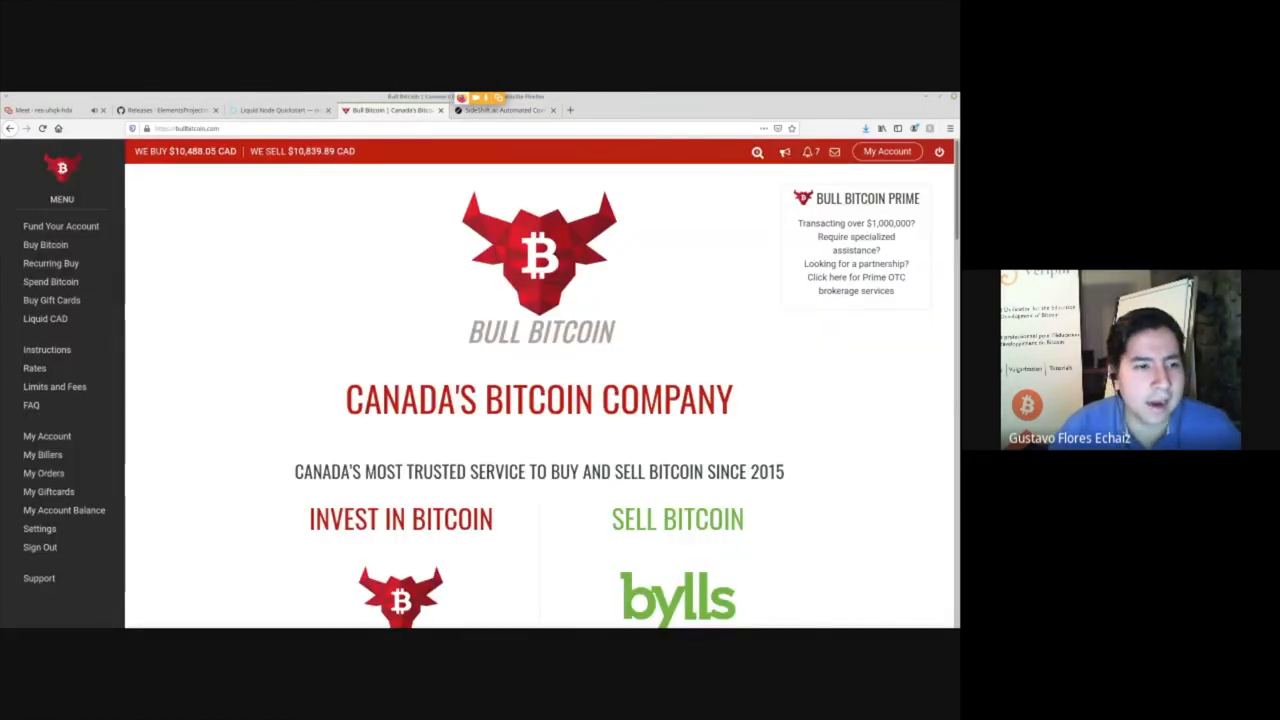
mouse_move(45, 244)
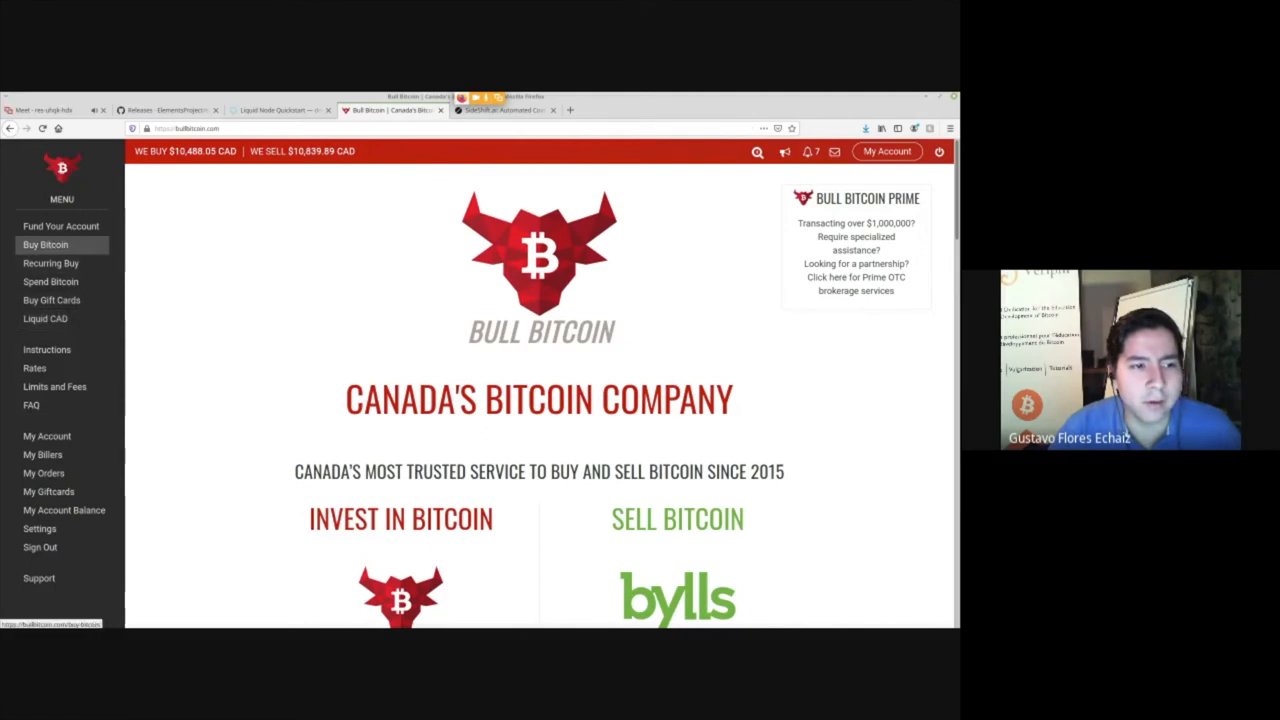
- Visit the Buy Bitcoin page, then the Liquid CAD page with its L-CAD withdrawal form
click(45, 244)
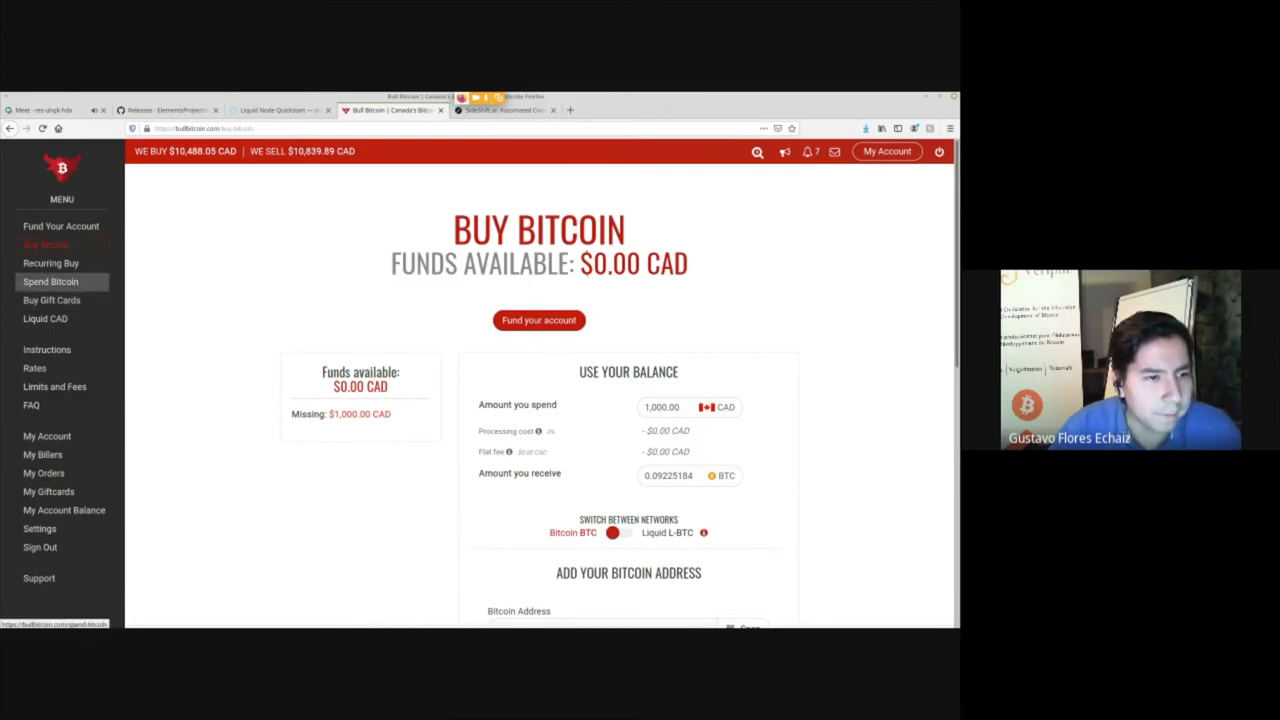
click(45, 318)
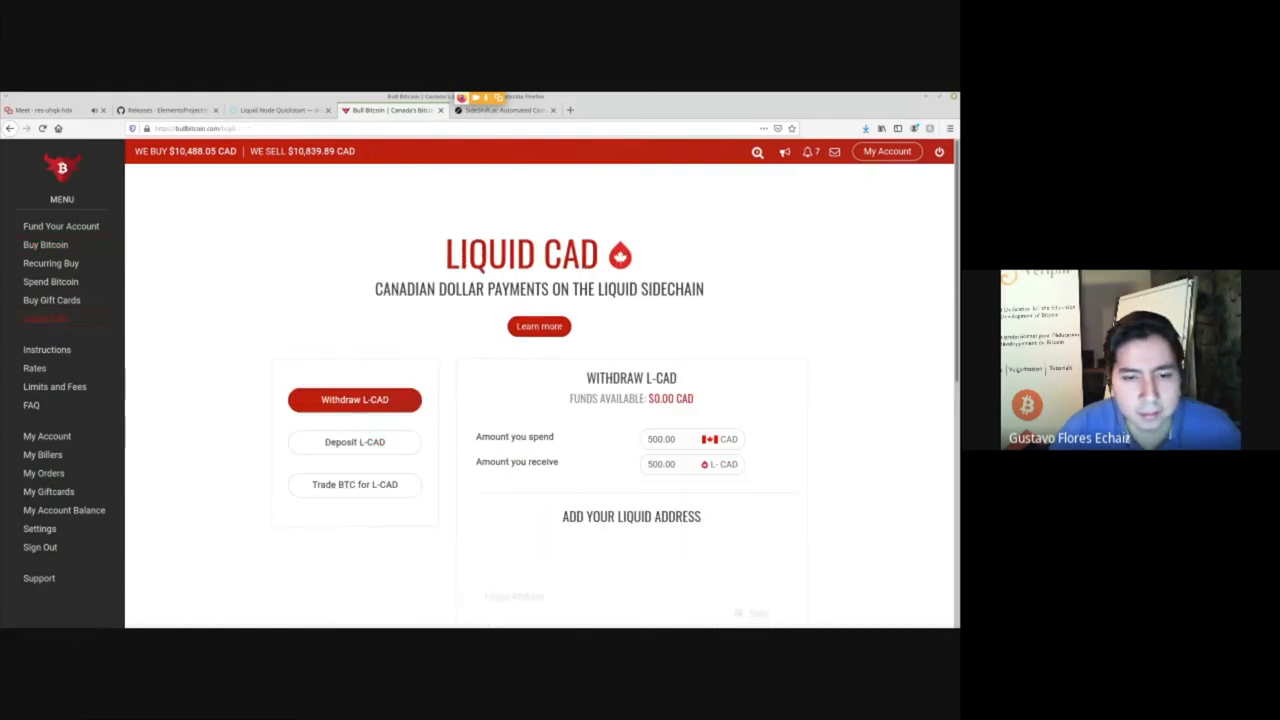
- Show the Trade BTC for L-CAD form, then move on to the Spend Bitcoin bill-payment form
click(354, 485)
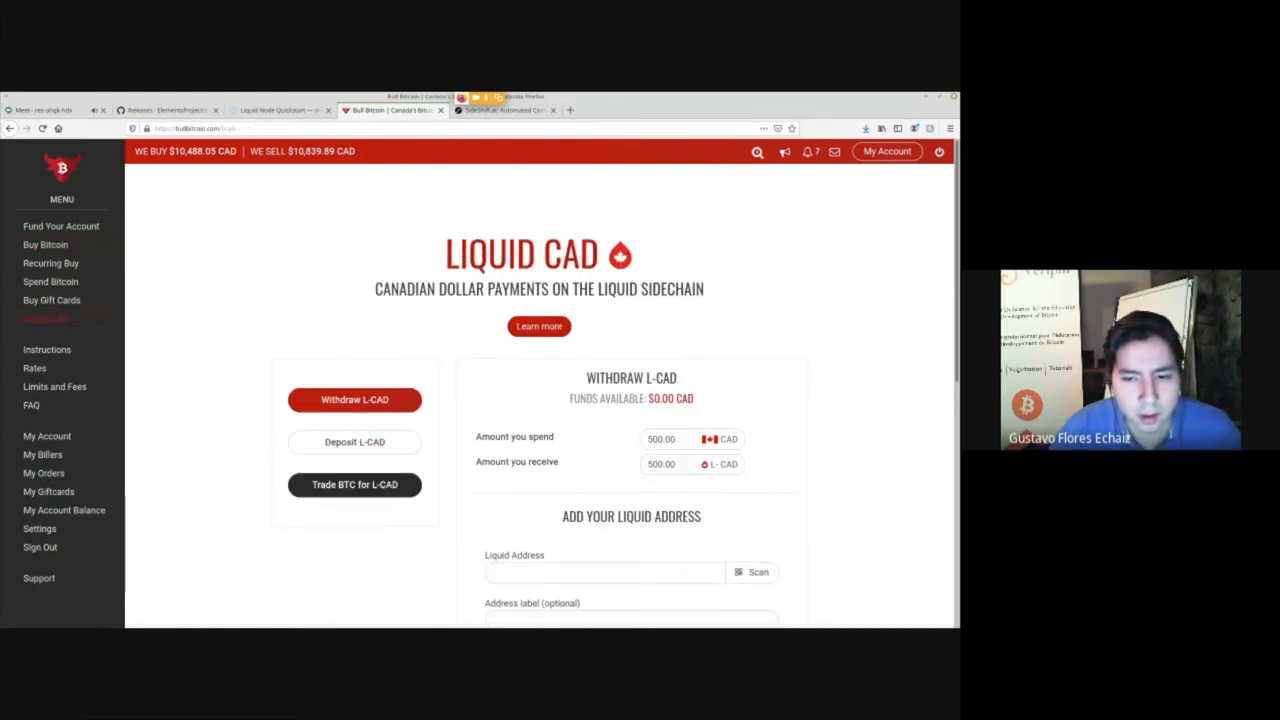
click(354, 484)
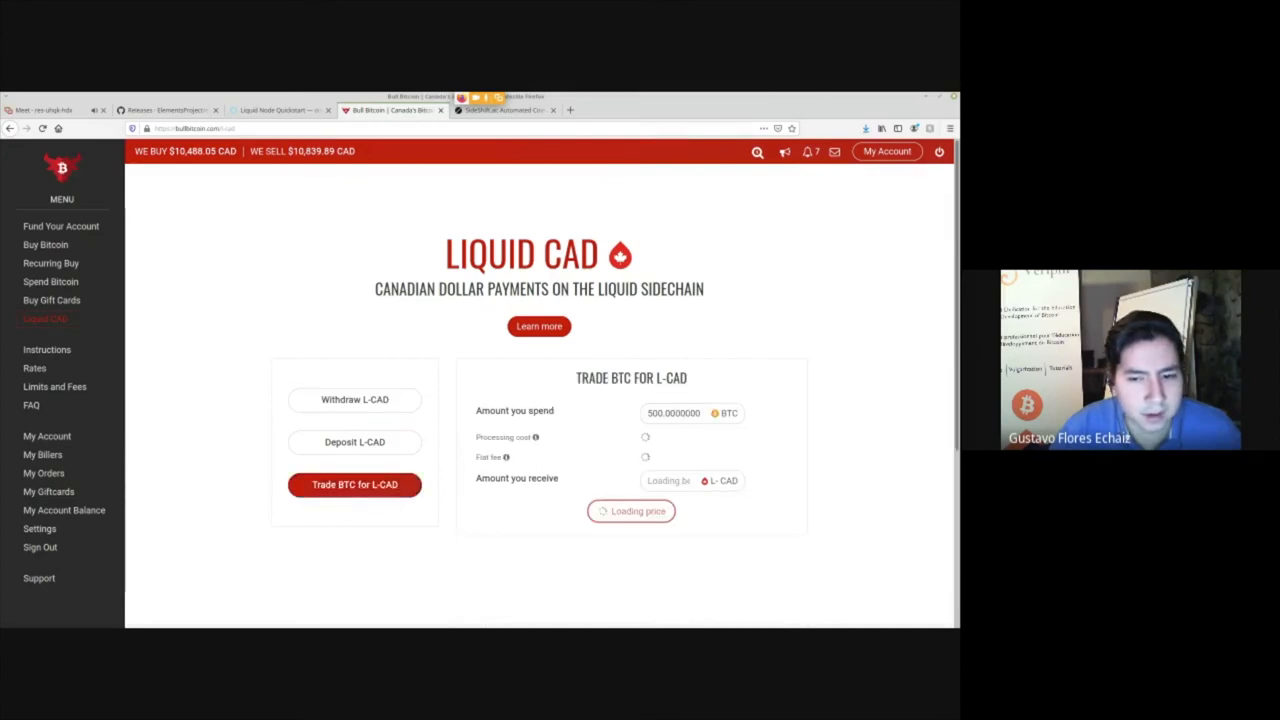
scroll(down, 3)
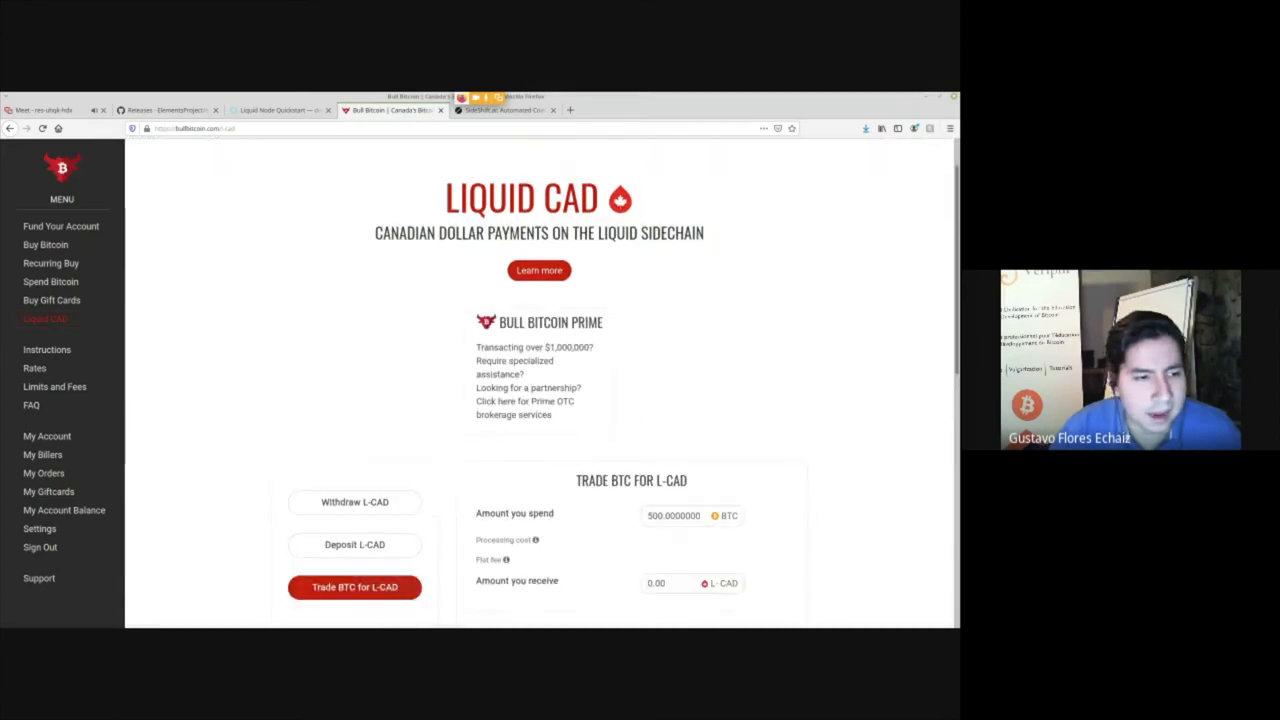
click(354, 544)
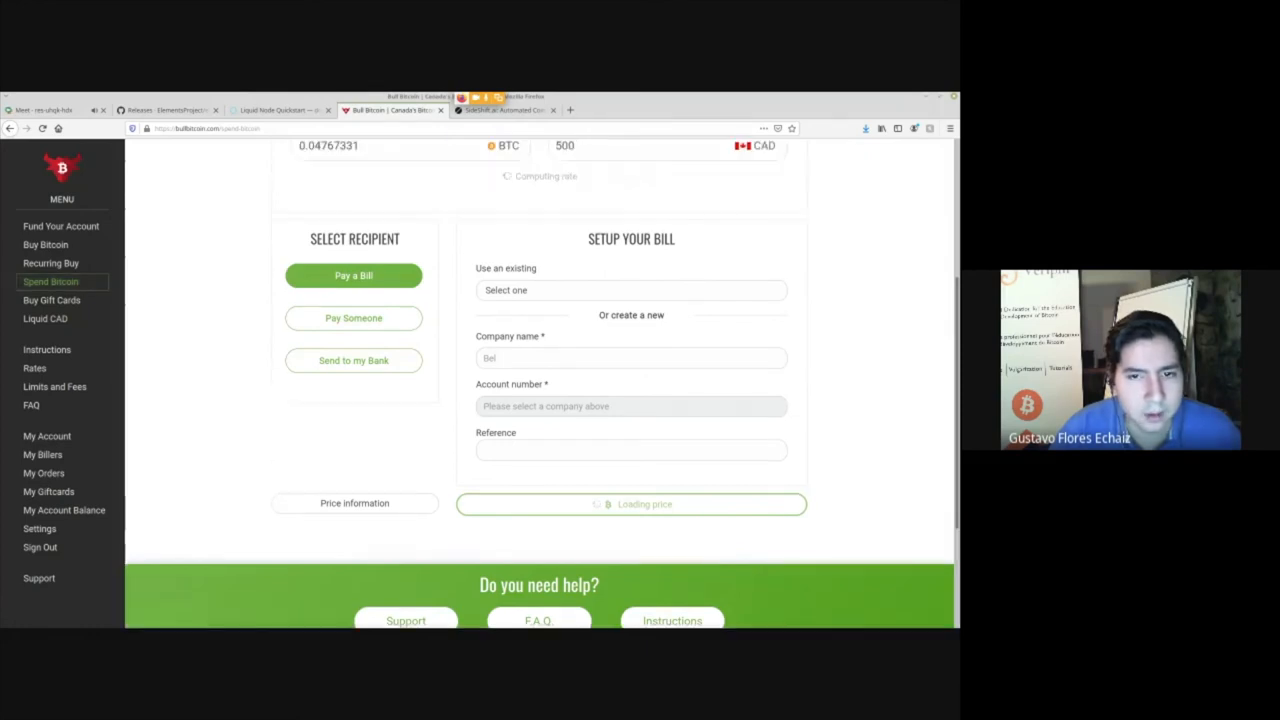
- Review the Buy Bitcoin form, then close Bull Bitcoin to return to SideShift.ai's swap page
scroll(up, 3)
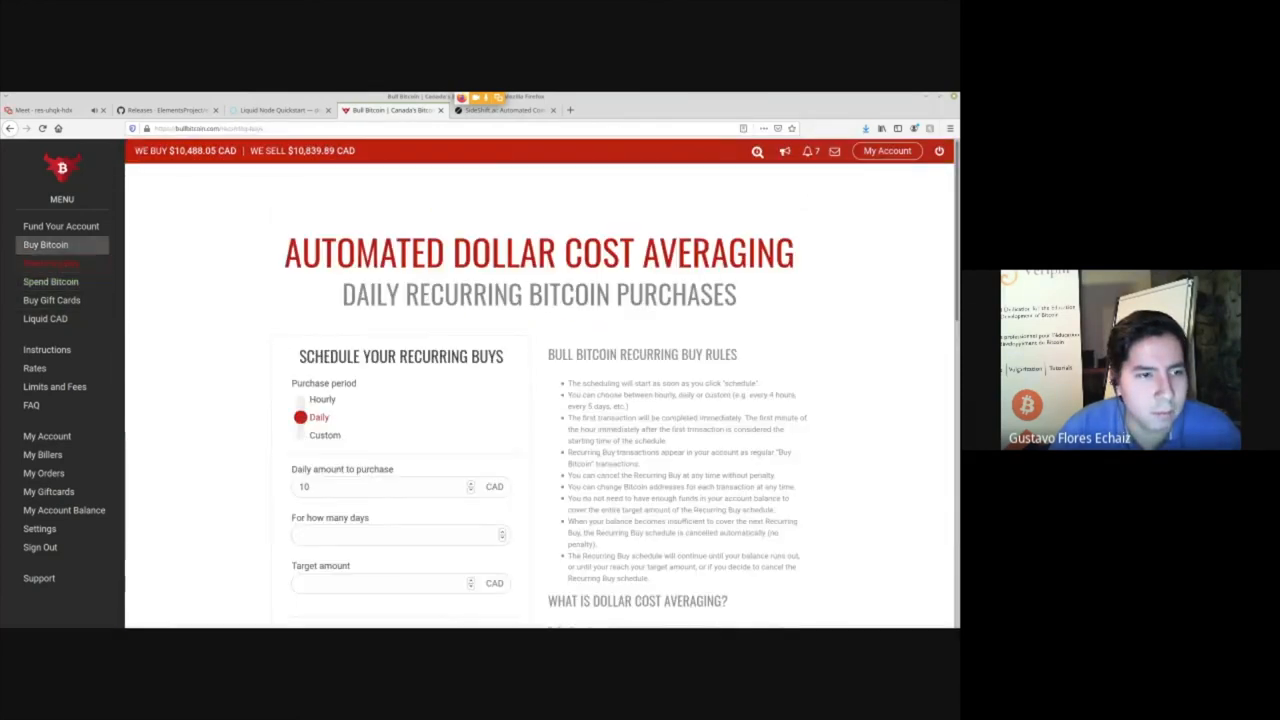
click(45, 244)
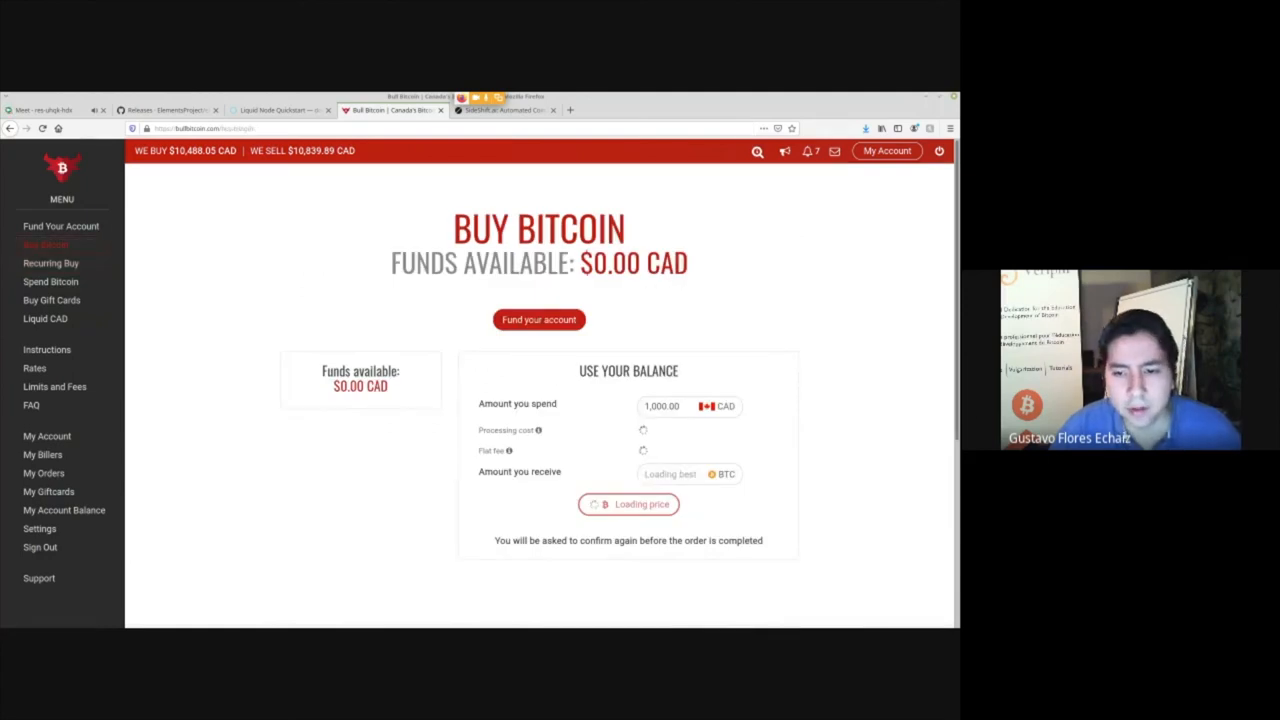
scroll(down, 3)
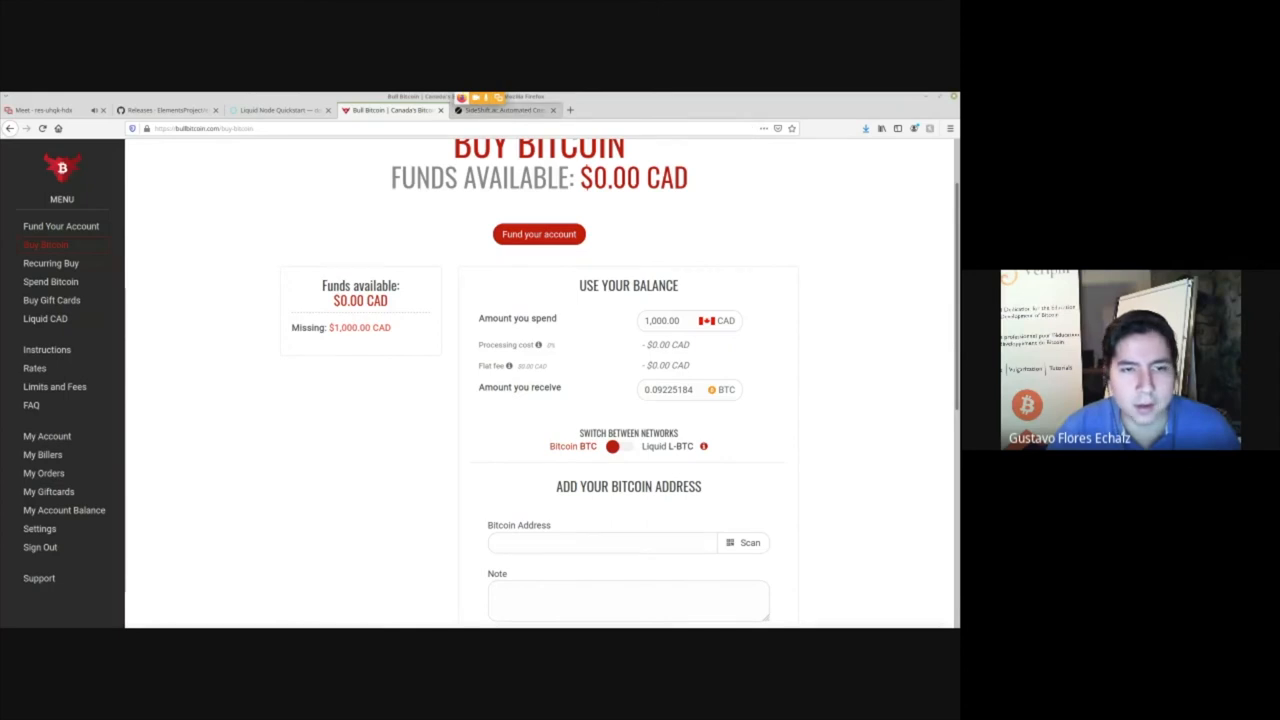
click(390, 110)
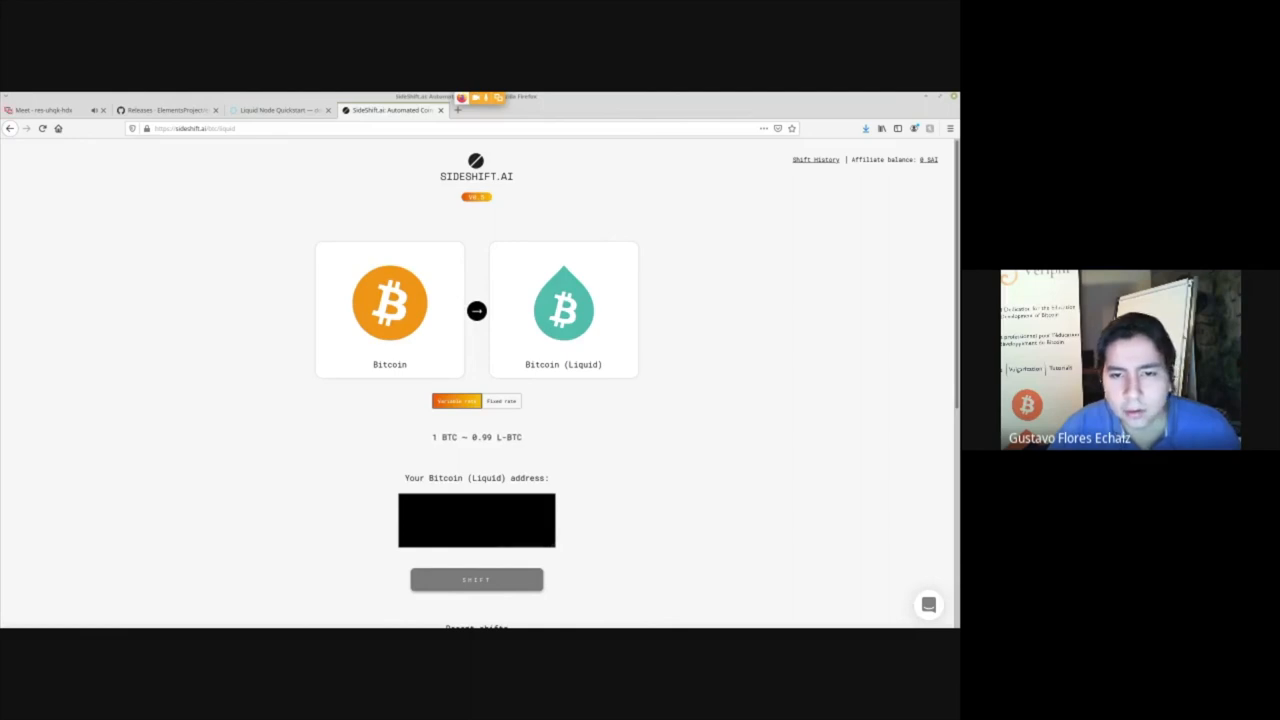
click(477, 311)
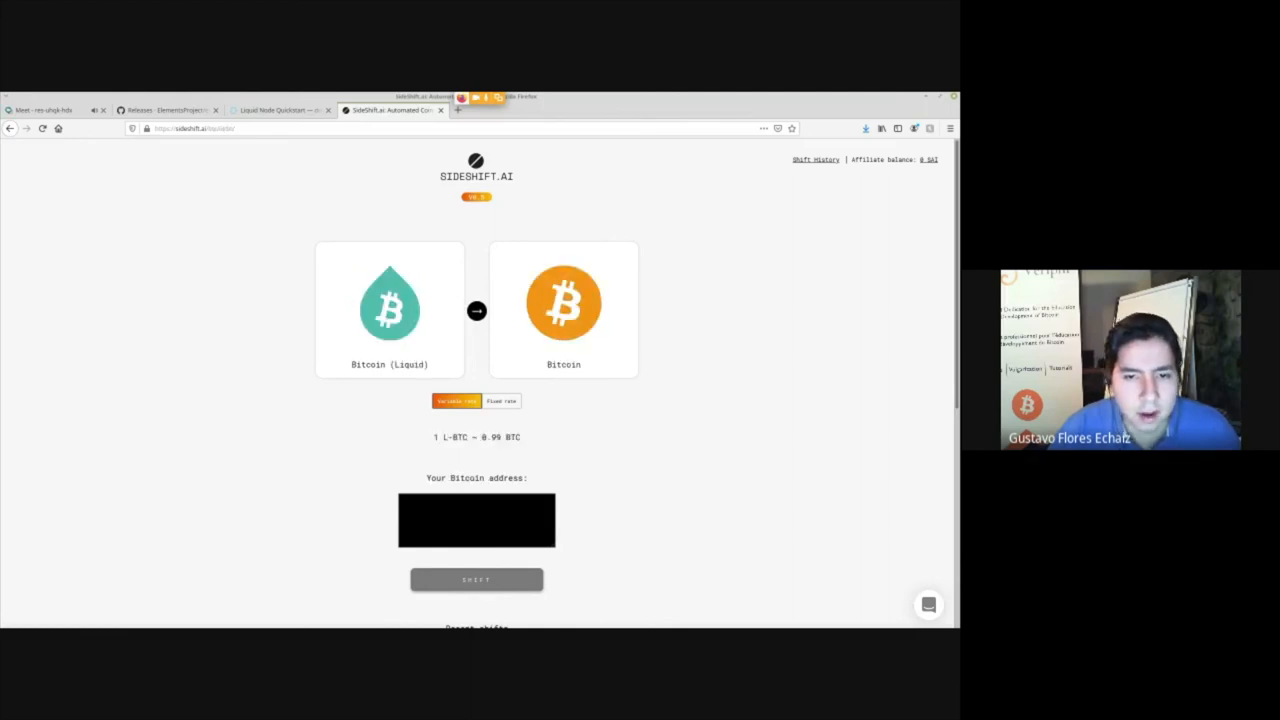
click(476, 311)
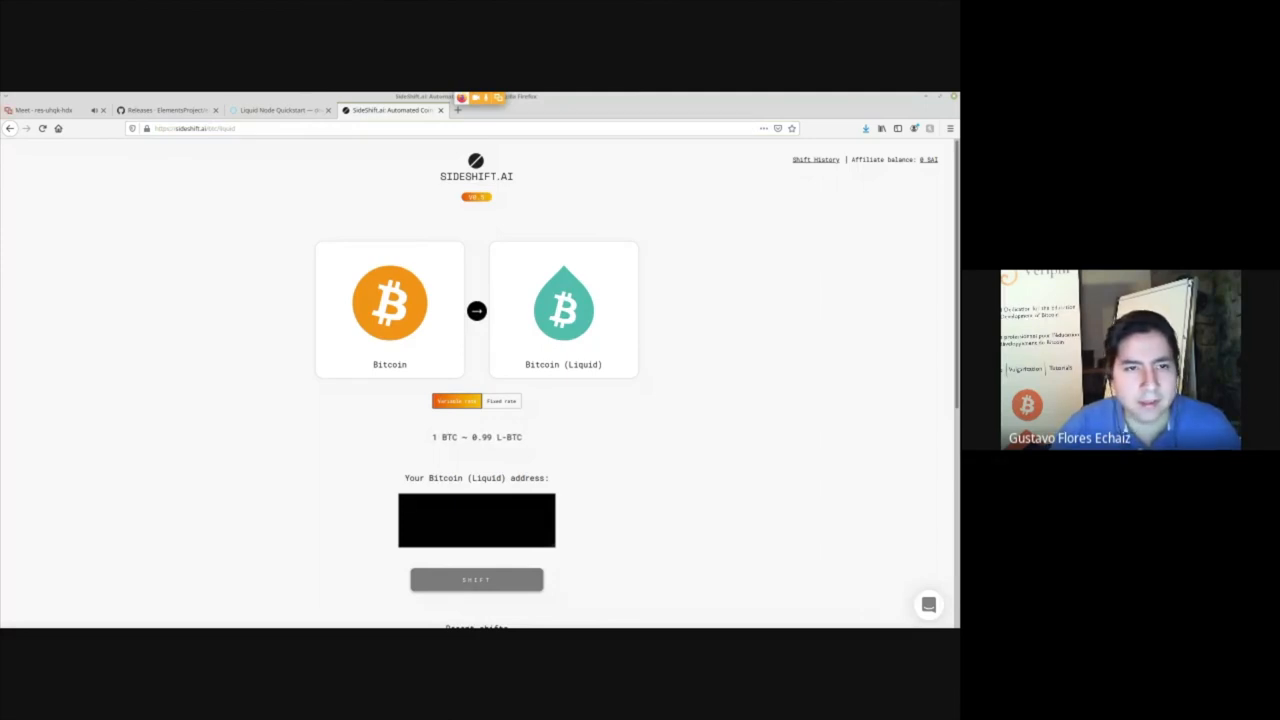
click(195, 128)
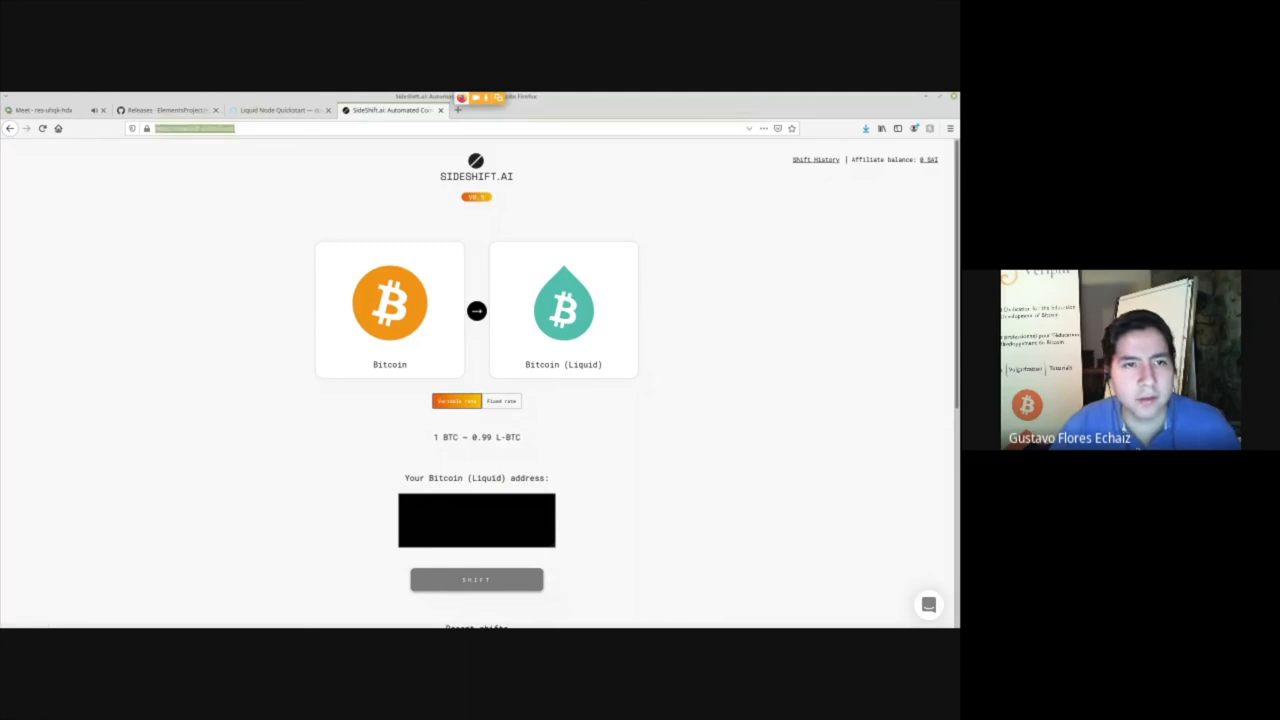